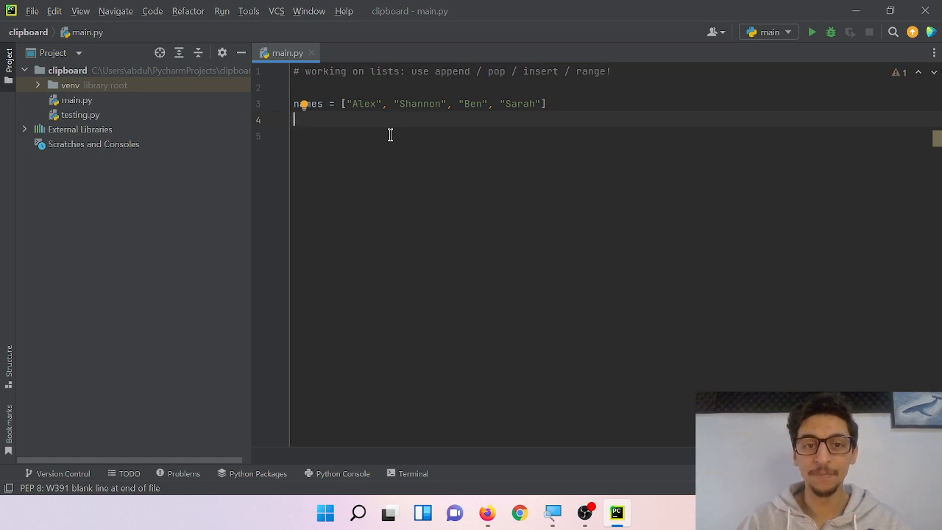
Step: Add blank lines below the names list of Alex, Shannon, Ben and Sarah
{"action": "key", "text": "enter"}
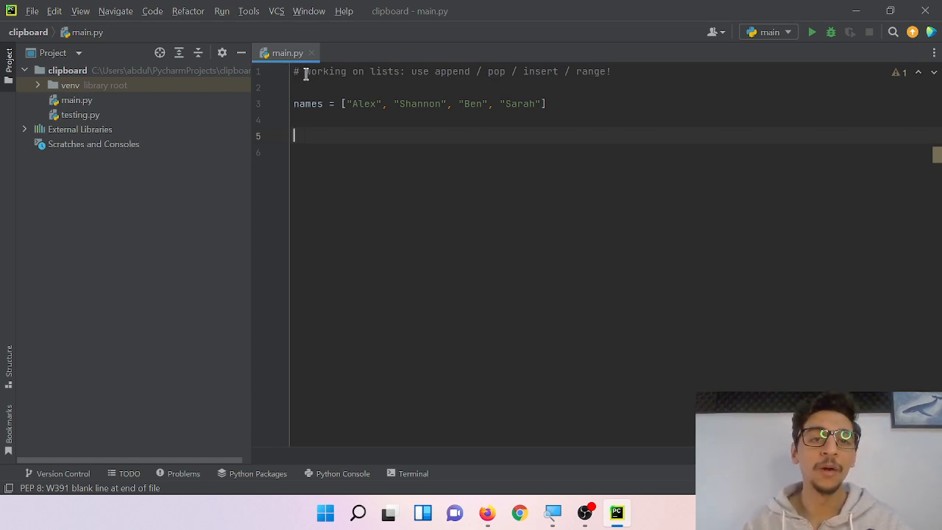
{"action": "left_click_drag", "start_coordinate": [306, 71], "coordinate": [548, 72]}
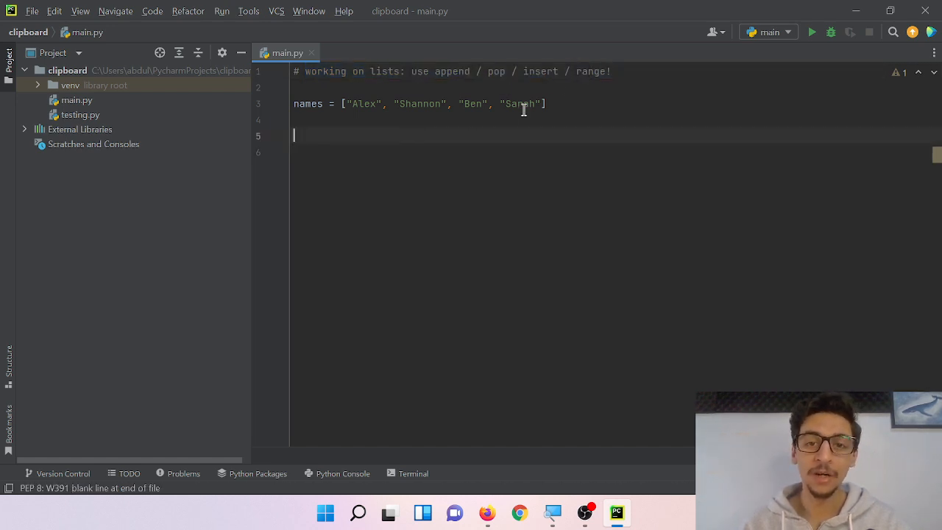
{"action": "triple_click", "coordinate": [419, 103]}
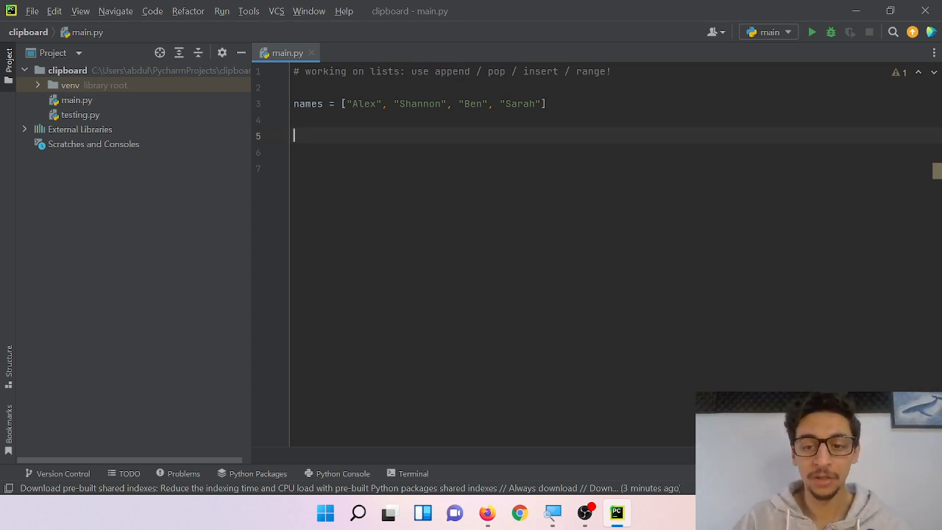
Step: Add names.append("Jim") after the names list and run main.py
{"action": "type", "text": "names"}
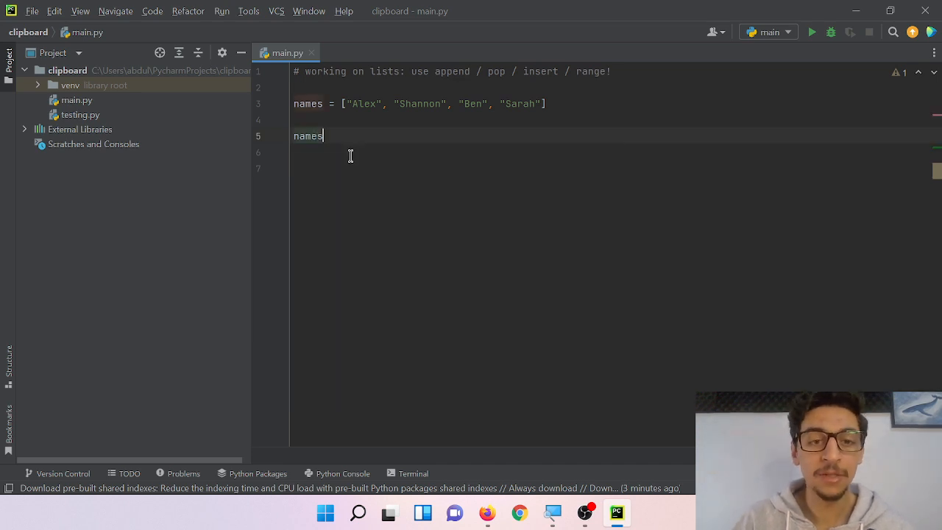
{"action": "type", "text": ".a"}
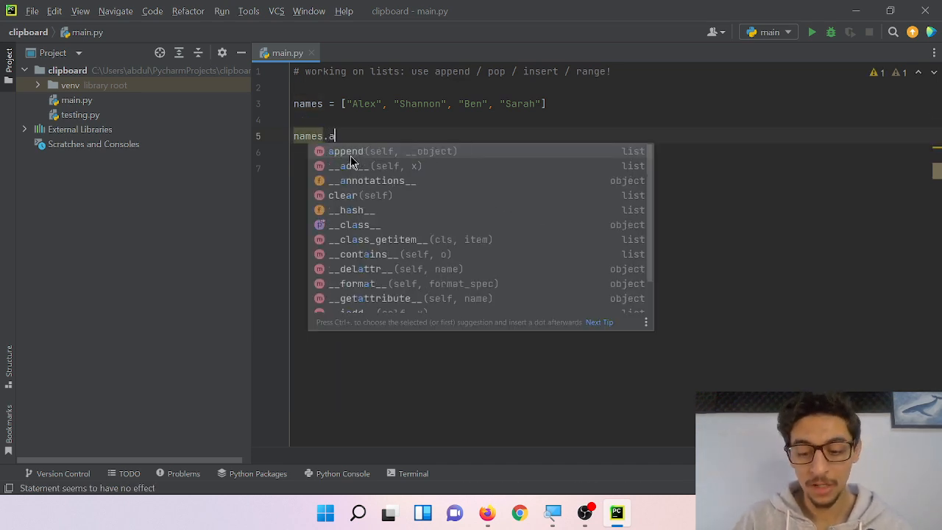
{"action": "type", "text": "ppend("}
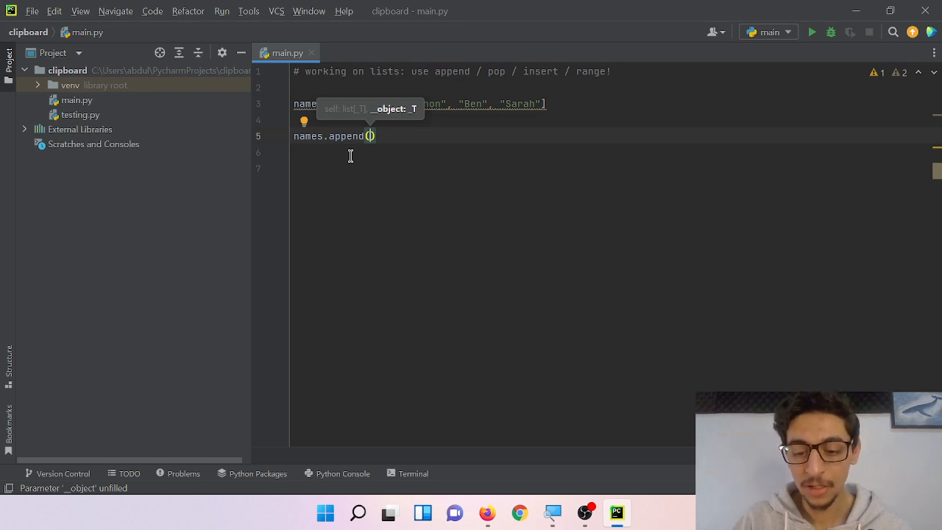
{"action": "type", "text": "b"}
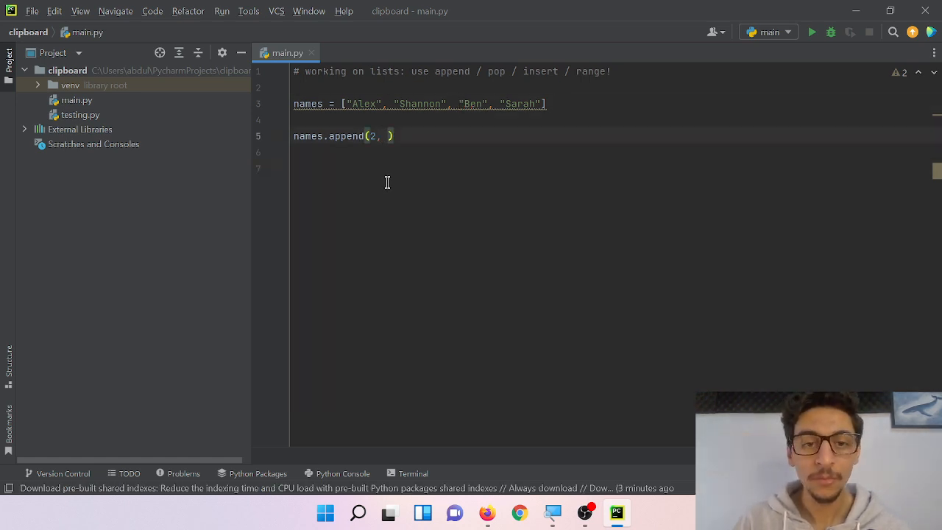
{"action": "key", "text": "Backspace"}
{"action": "type", "text": "\""}
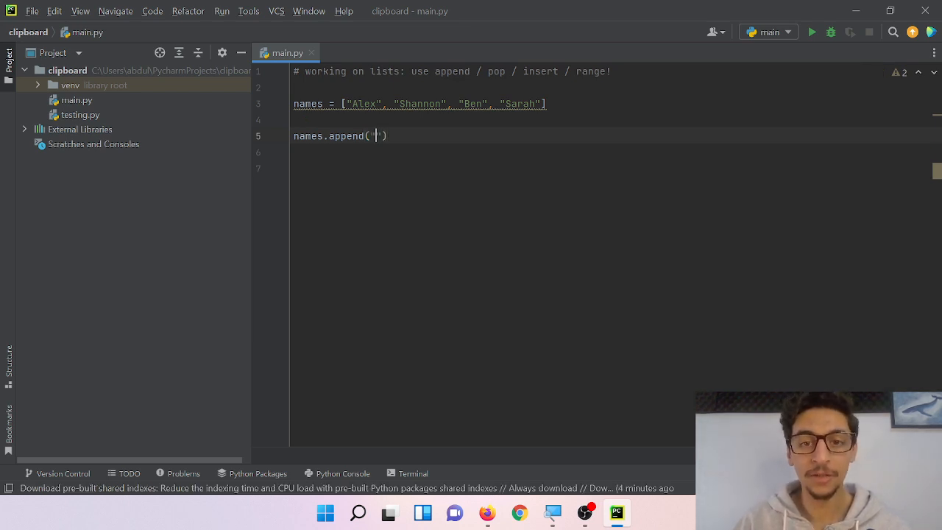
{"action": "type", "text": "Jim"}
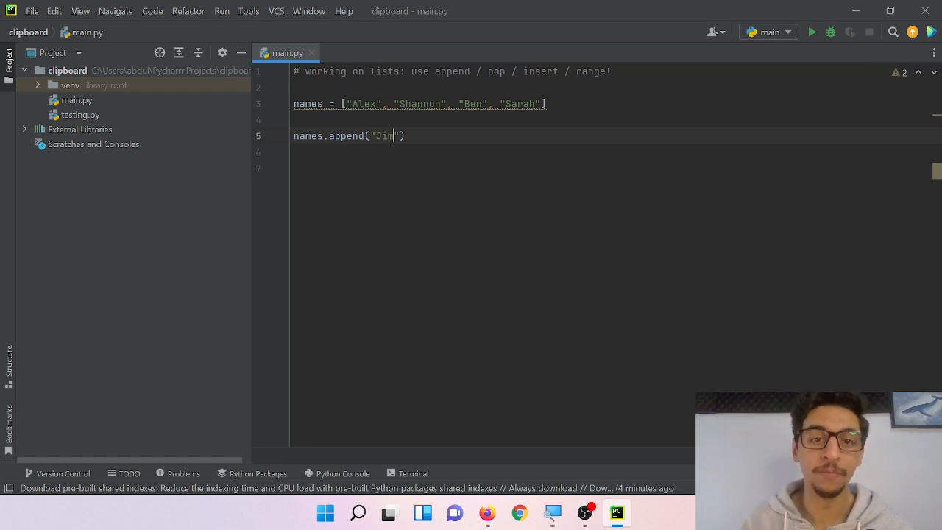
{"action": "mouse_move", "coordinate": [556, 336]}
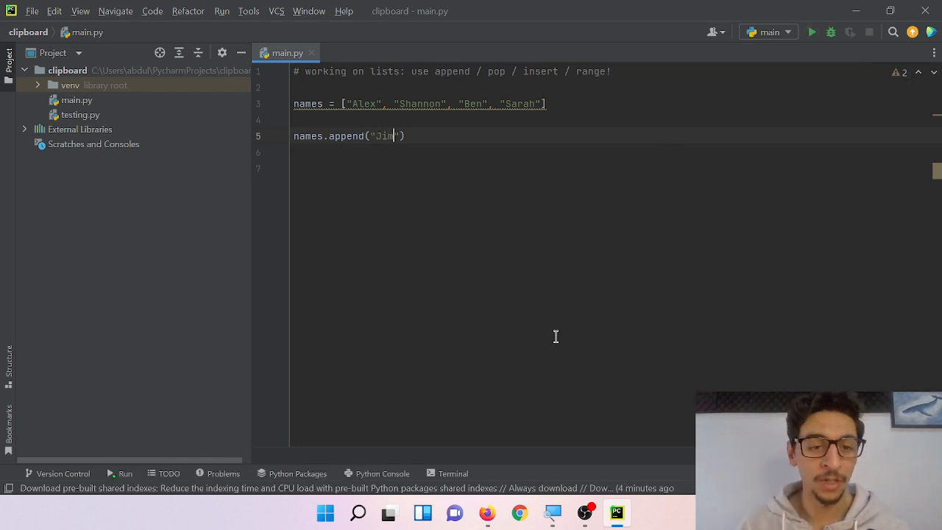
{"action": "left_click", "coordinate": [812, 31]}
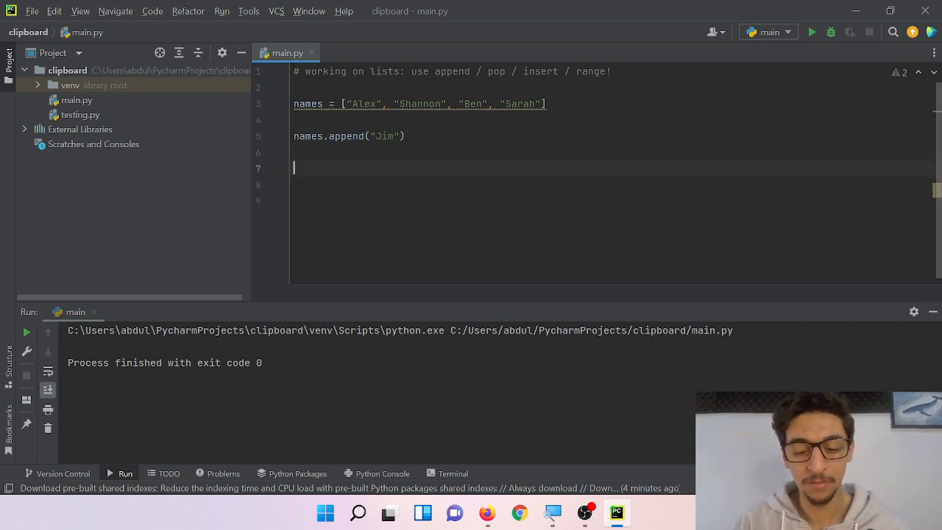
Step: Add a print(names) line below the append call
{"action": "type", "text": "print"}
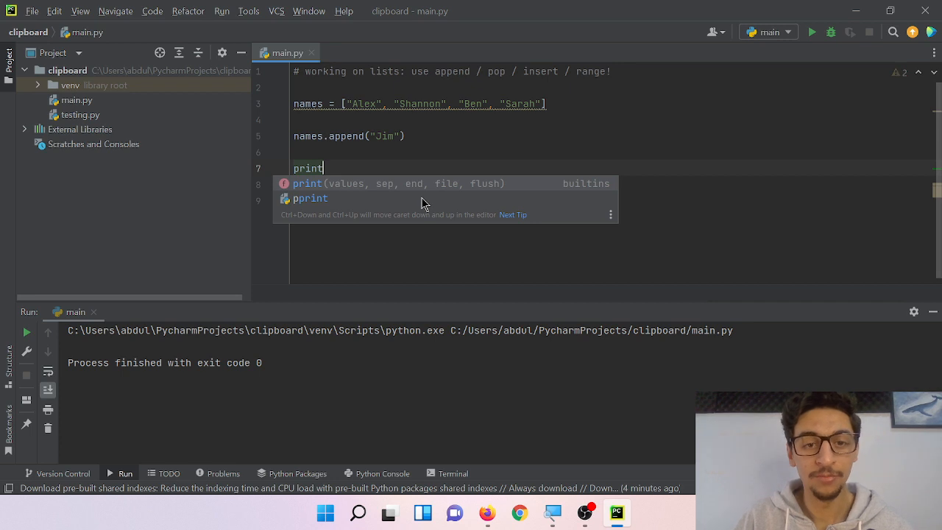
{"action": "key", "text": "Escape"}
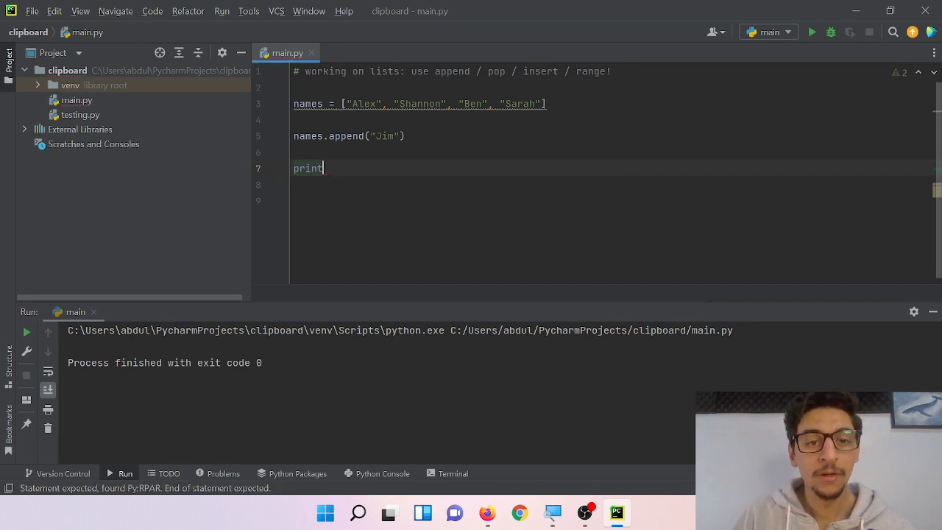
{"action": "type", "text": "(names)"}
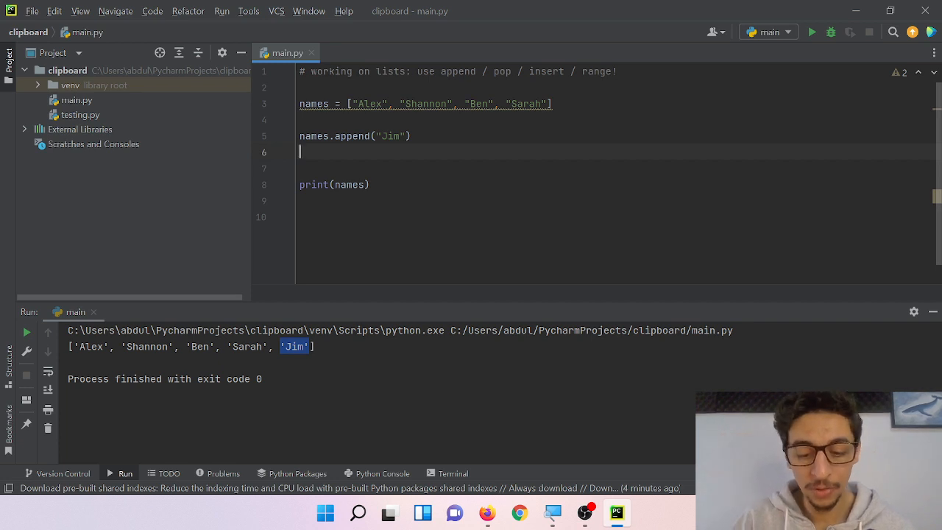
Step: Add names.pop() after the append, run it, then change it to names.pop(2)
{"action": "type", "text": "names."}
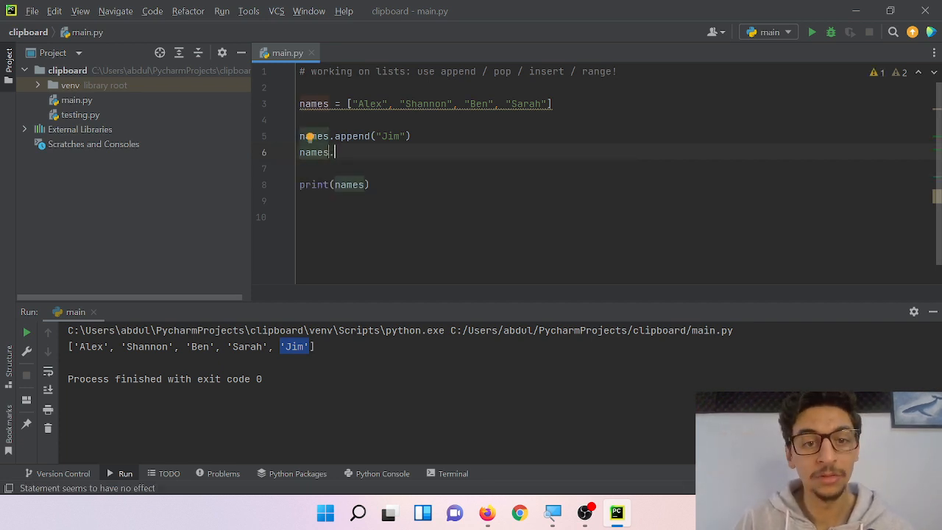
{"action": "type", "text": ".pop("}
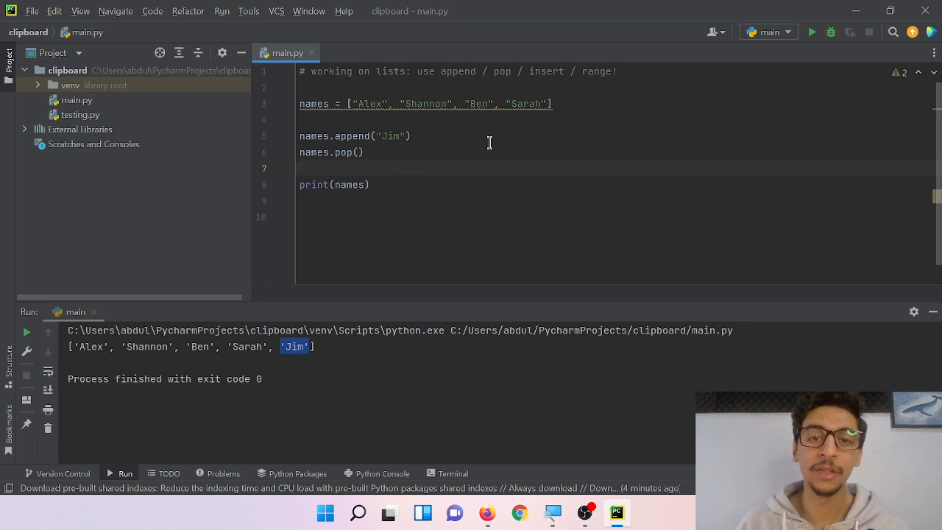
{"action": "left_click", "coordinate": [366, 152]}
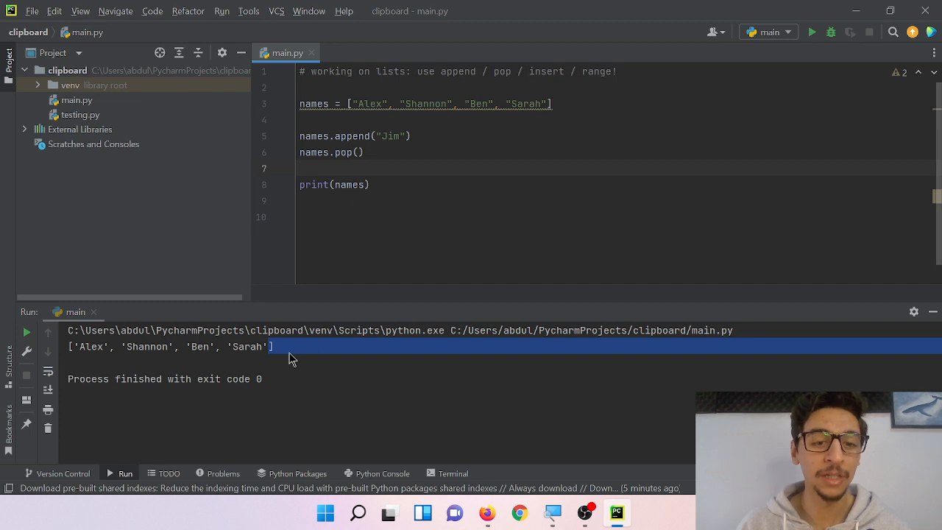
{"action": "left_click", "coordinate": [273, 346]}
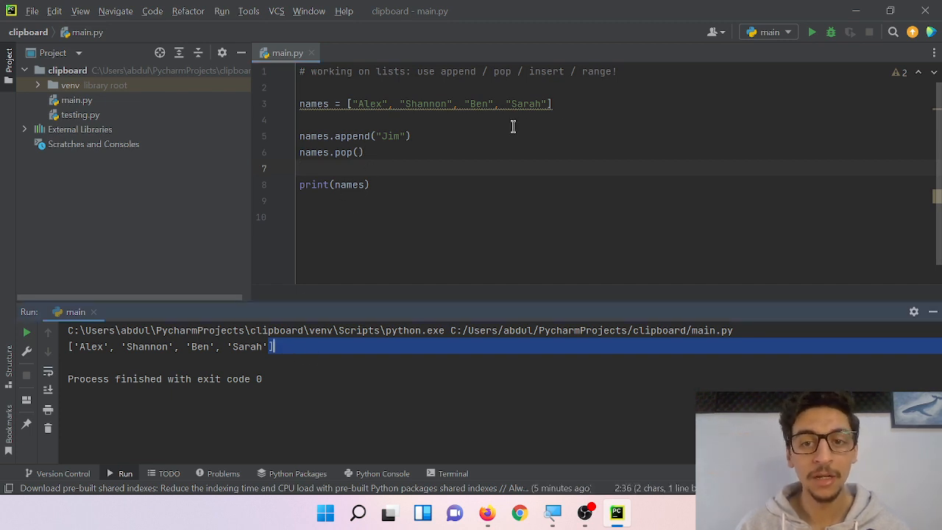
{"action": "left_click", "coordinate": [359, 152]}
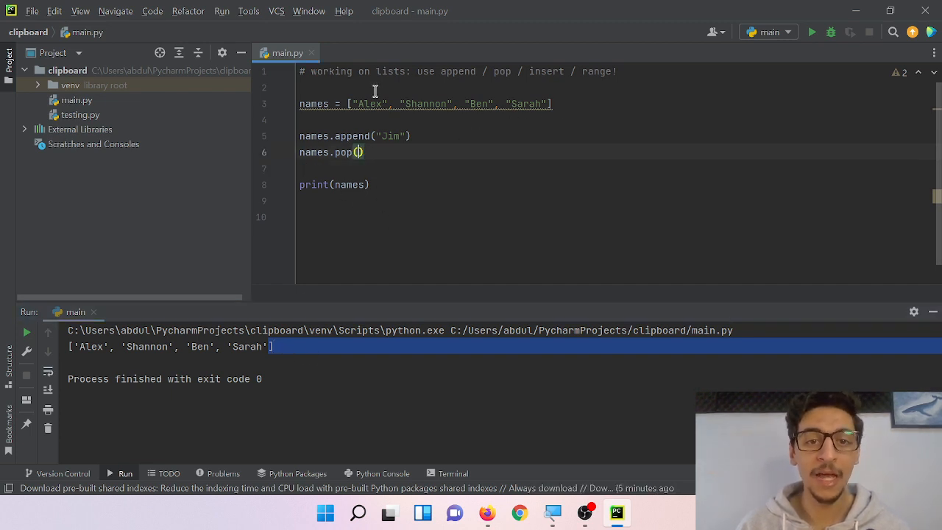
{"action": "type", "text": "2"}
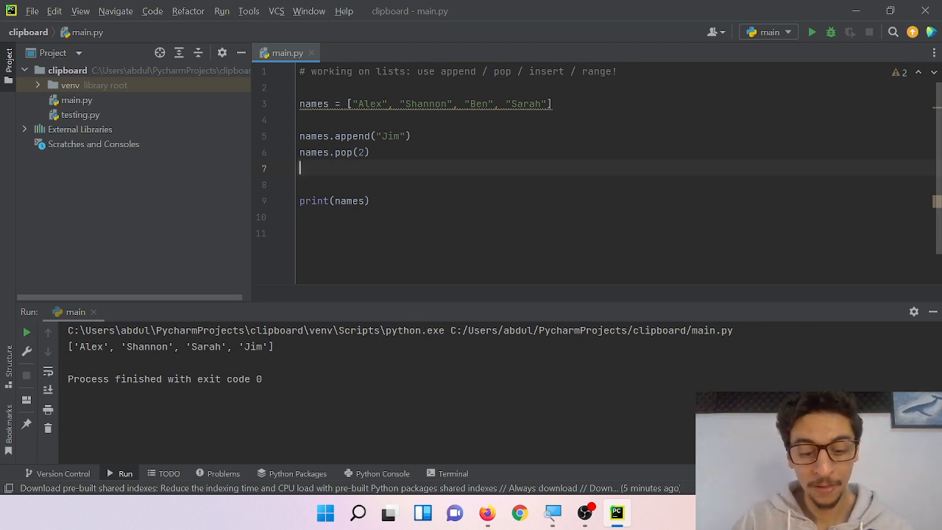
Step: Add names.insert(1, "Ben") after the pop call
{"action": "type", "text": "names."}
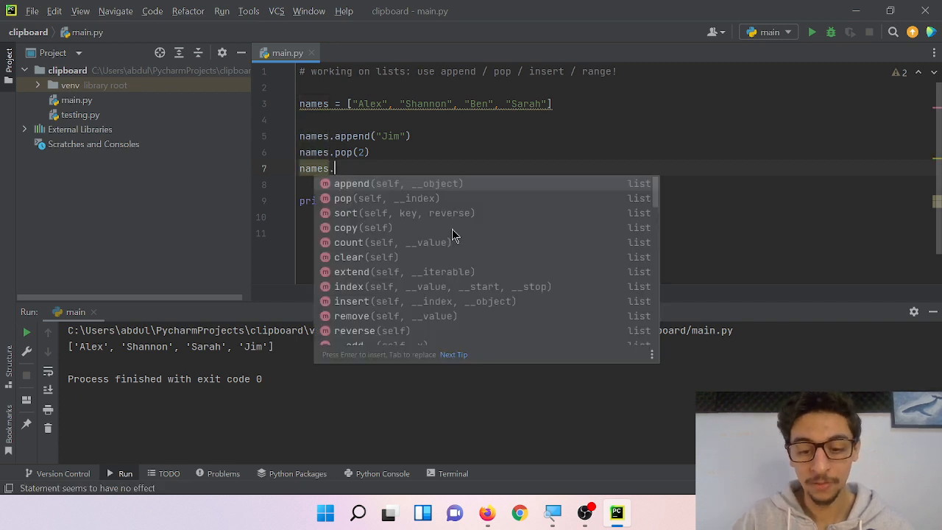
{"action": "type", "text": "ins"}
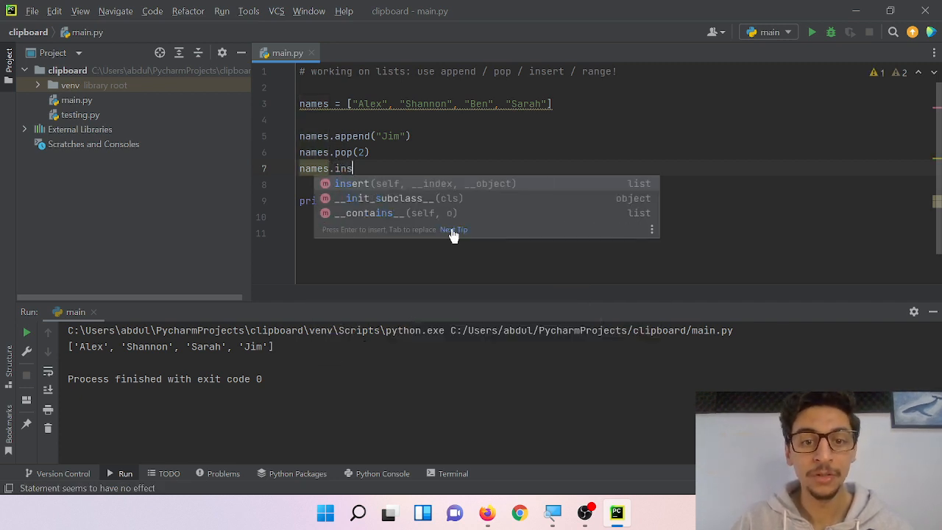
{"action": "key", "text": "Tab"}
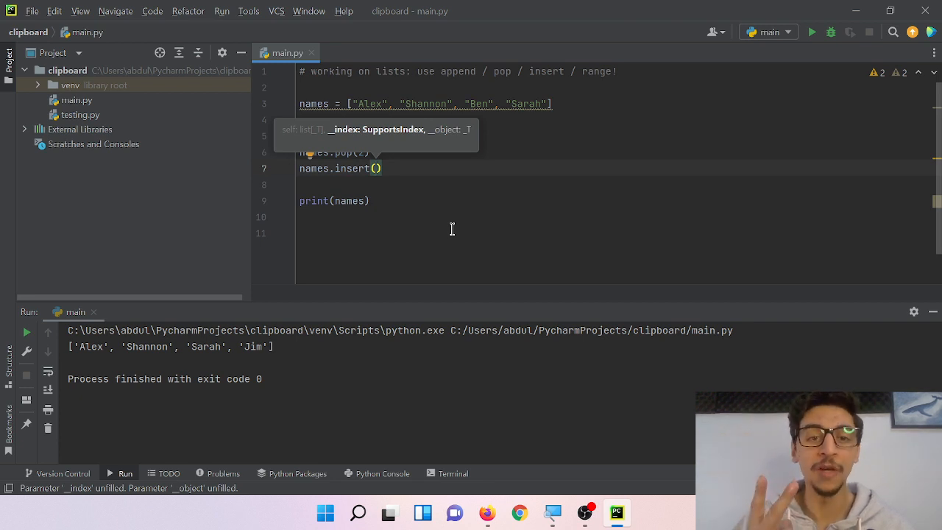
{"action": "mouse_move", "coordinate": [383, 142]}
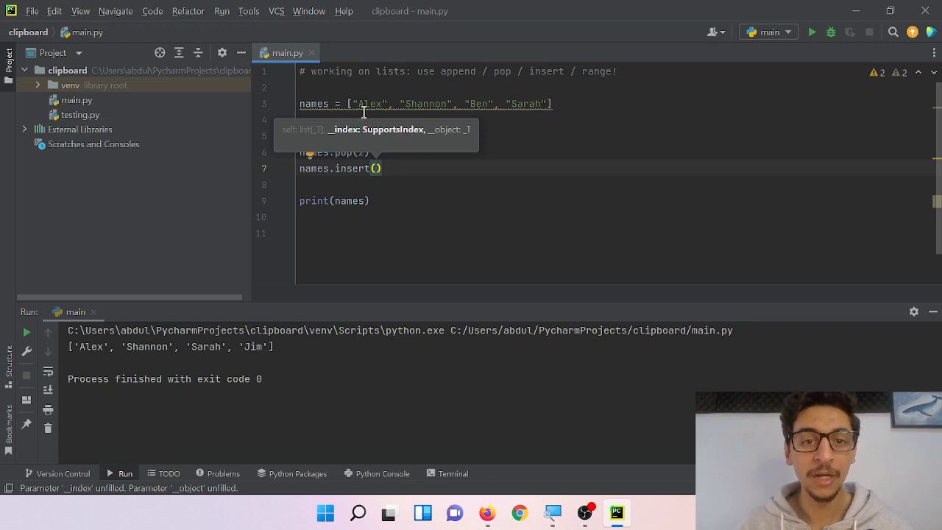
{"action": "mouse_move", "coordinate": [351, 89]}
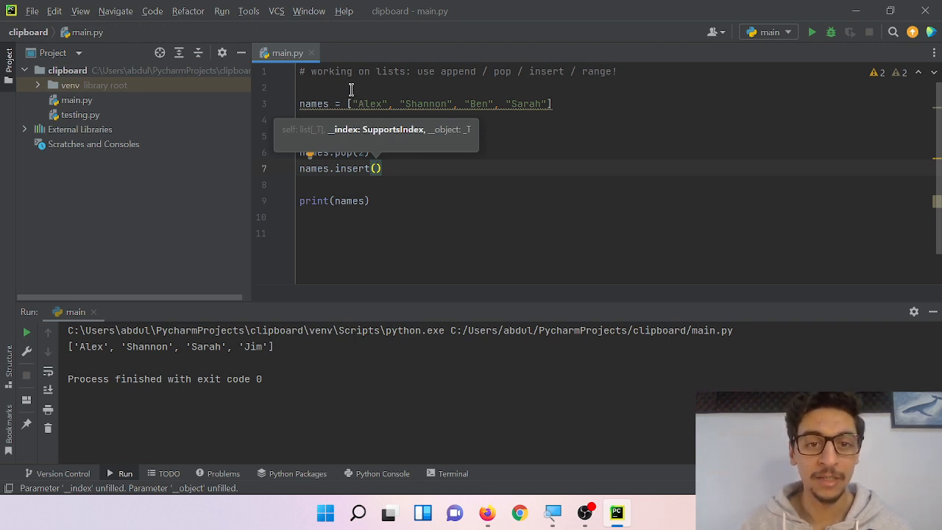
{"action": "mouse_move", "coordinate": [557, 143]}
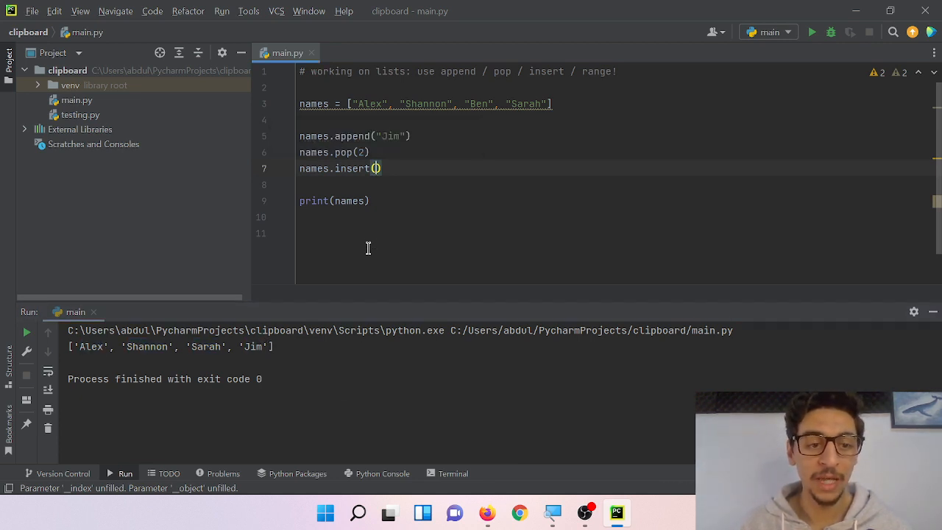
{"action": "type", "text": "1"}
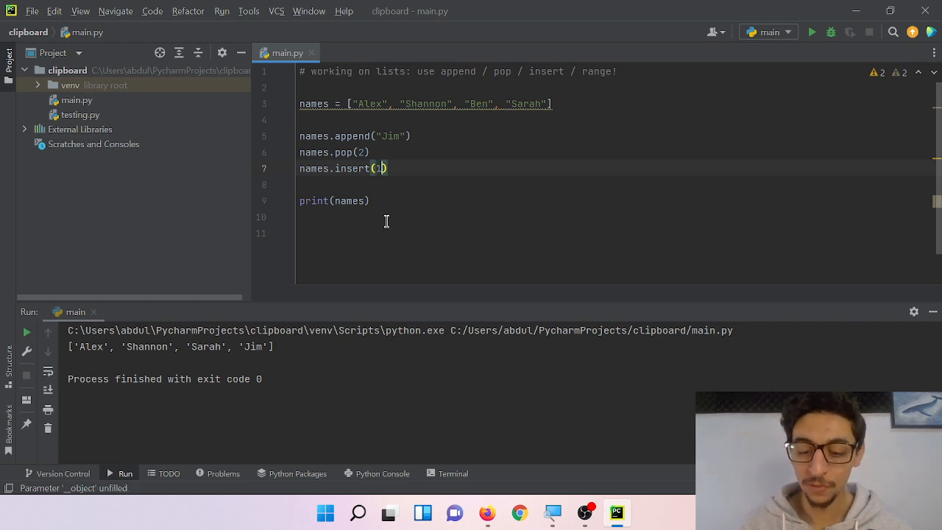
{"action": "type", "text": ", \""}
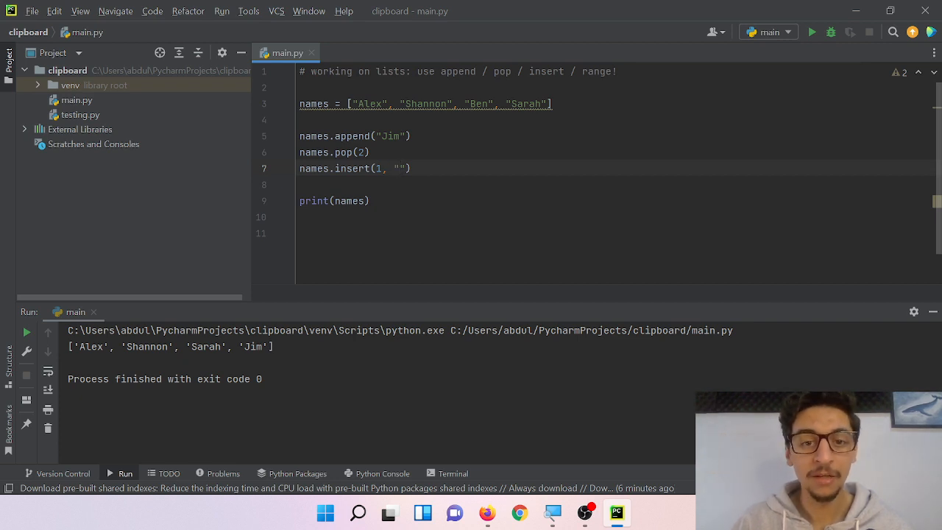
{"action": "type", "text": "Be"}
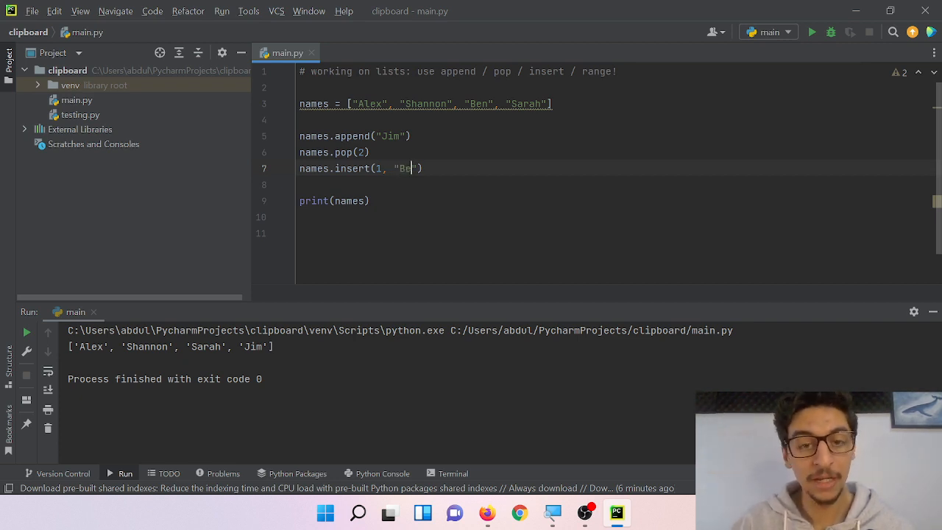
Step: Rerun main.py and check the output reads Alex, Ben, Shannon, Sarah, Jim
{"action": "left_click", "coordinate": [812, 32]}
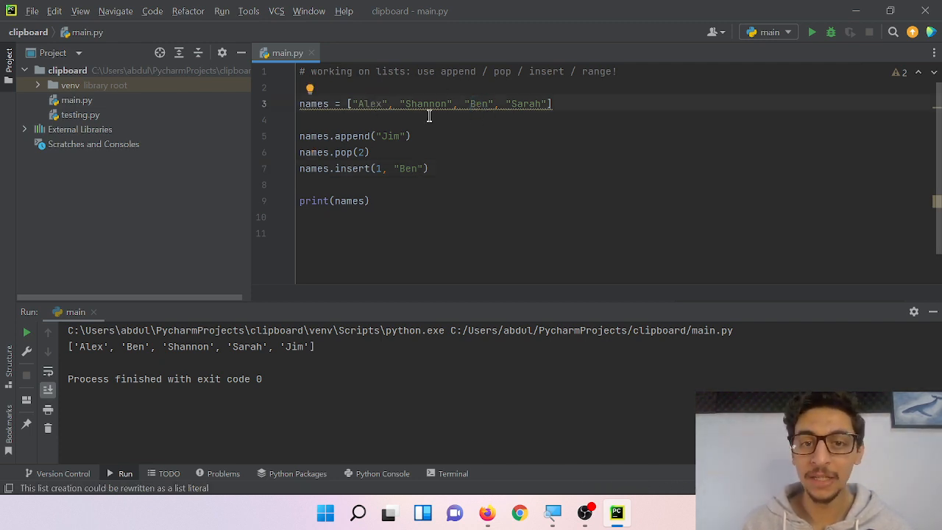
{"action": "double_click", "coordinate": [369, 104]}
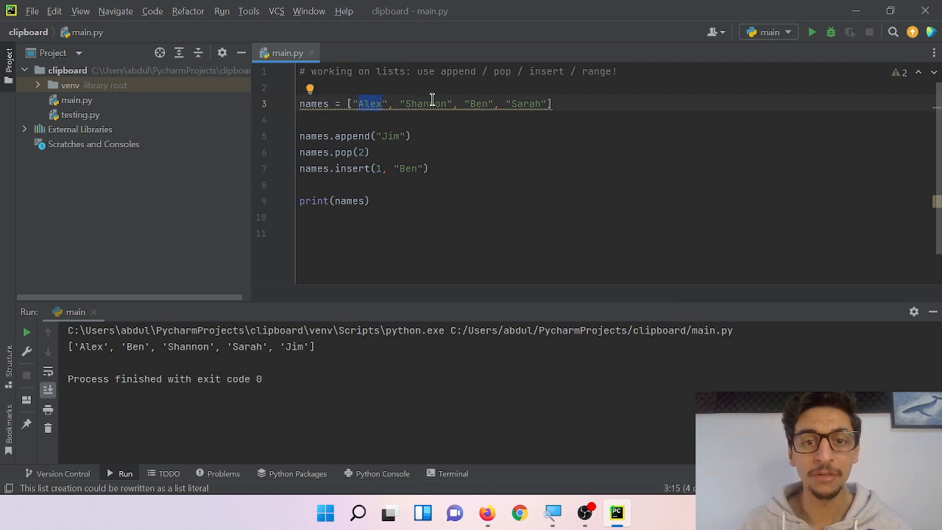
{"action": "double_click", "coordinate": [479, 104]}
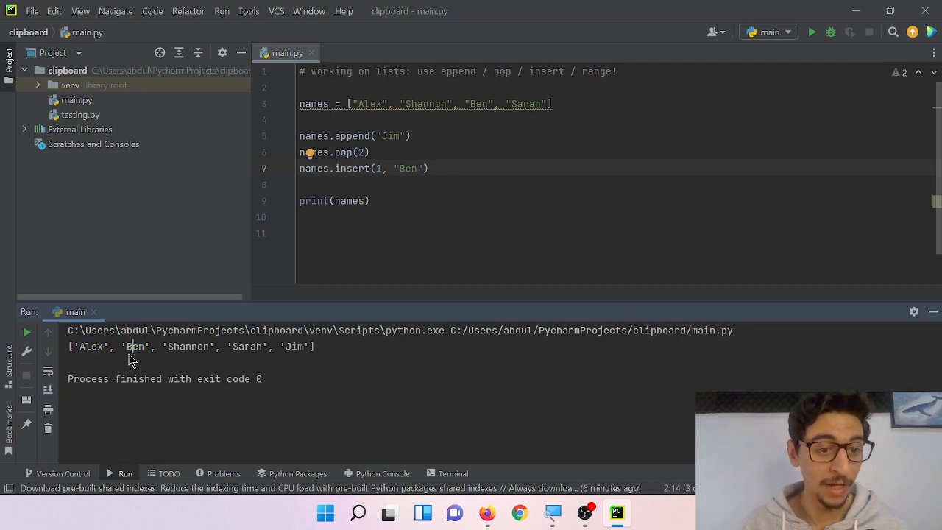
{"action": "double_click", "coordinate": [135, 347]}
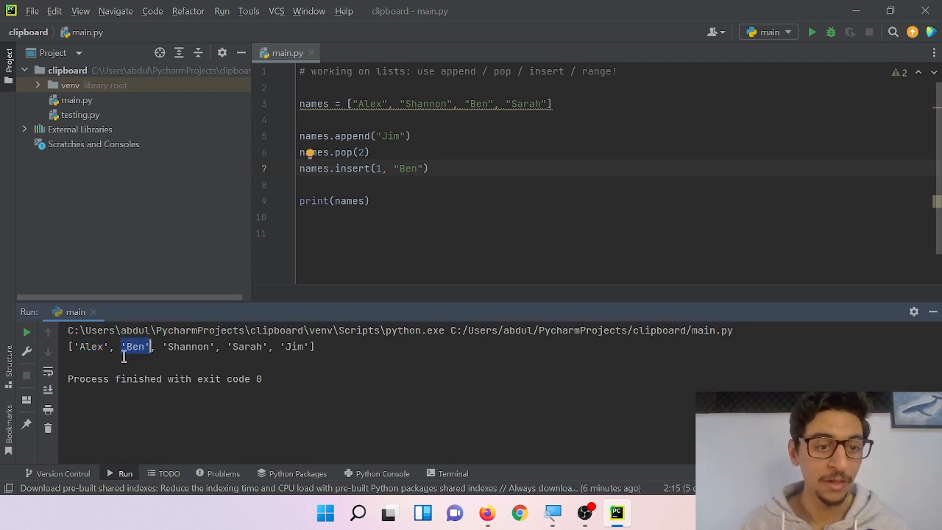
{"action": "left_click", "coordinate": [370, 152]}
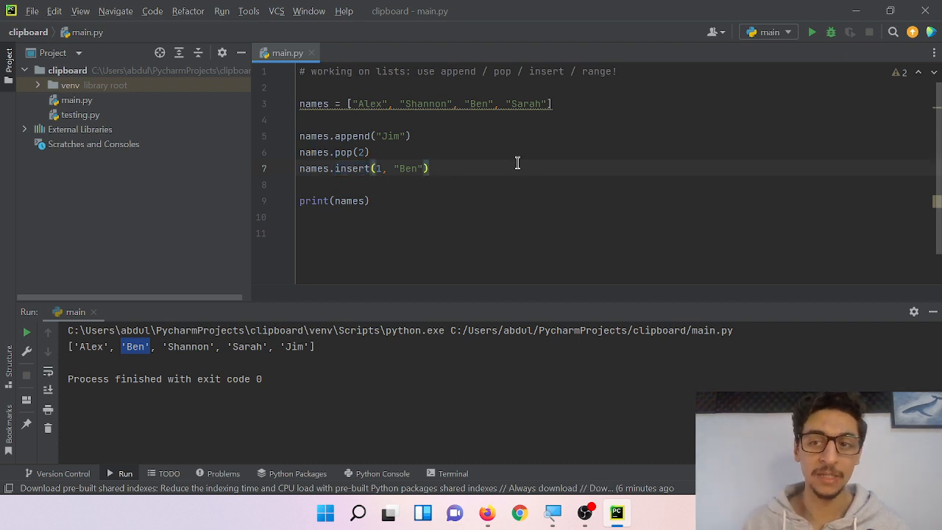
{"action": "mouse_move", "coordinate": [400, 201]}
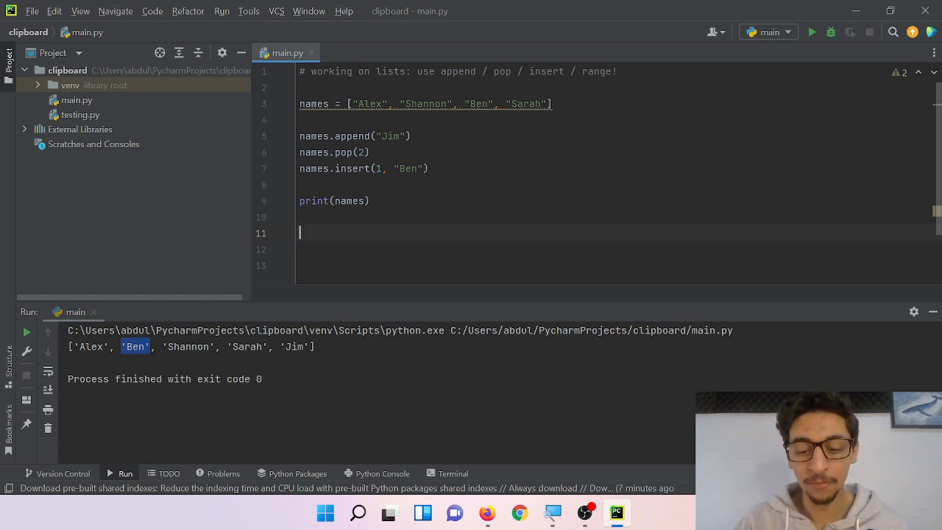
Step: Try a list literal num = [1, 2, 3, 4] below print(names)
{"action": "type", "text": "1 -"}
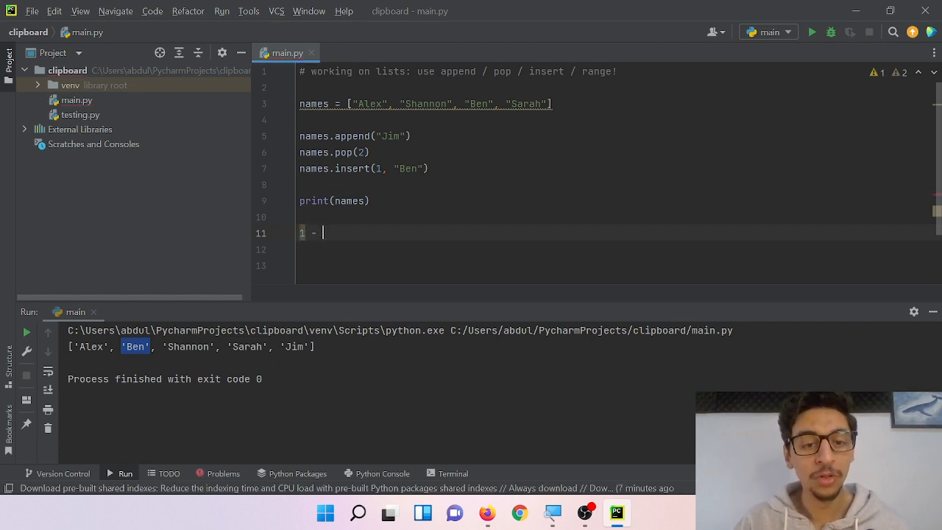
{"action": "type", "text": "9"}
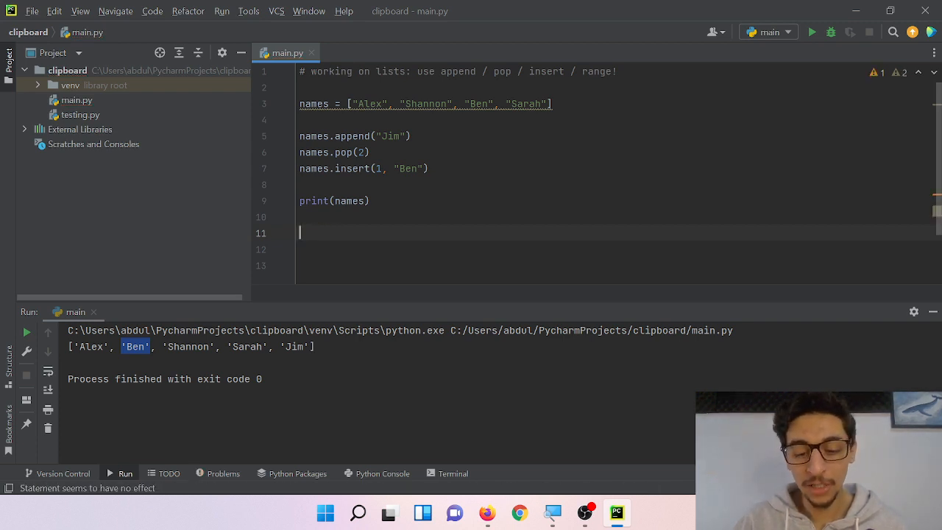
{"action": "type", "text": "num"}
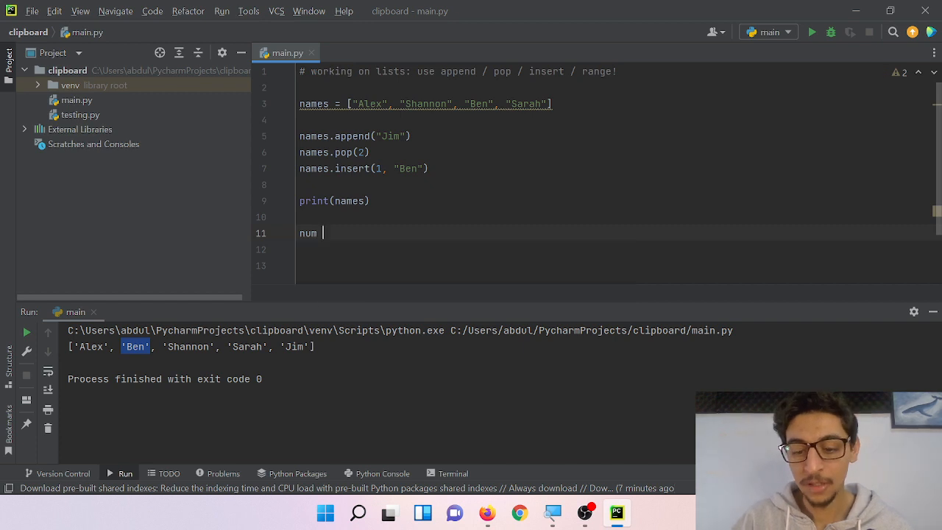
{"action": "type", "text": "="}
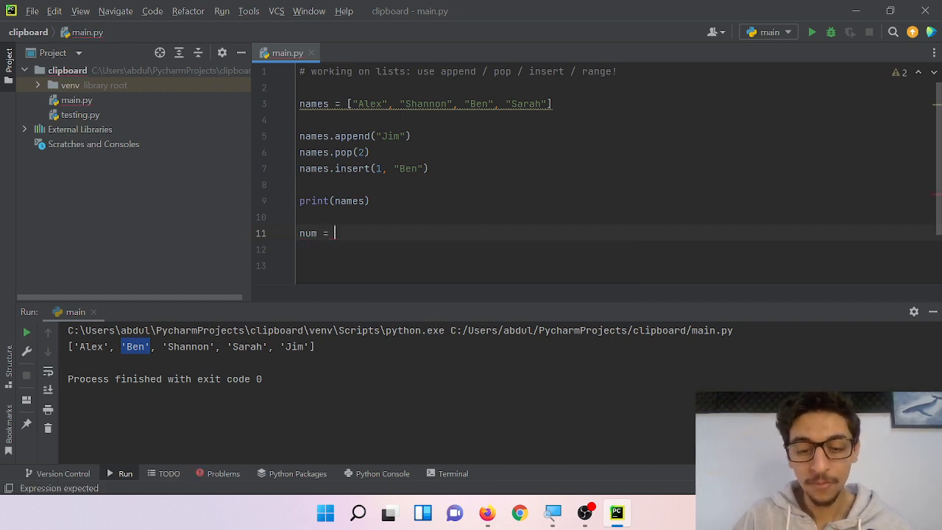
{"action": "type", "text": "[1, 2]"}
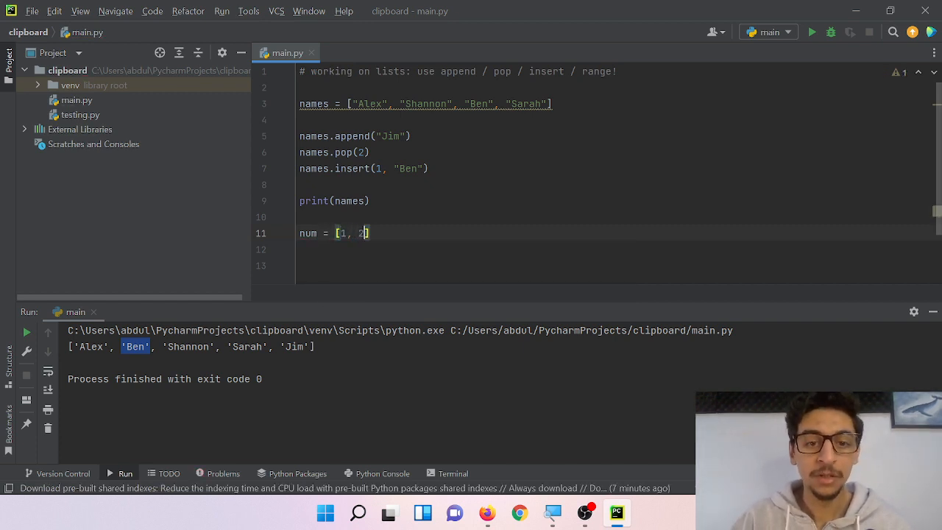
{"action": "type", "text": ", 3, 4"}
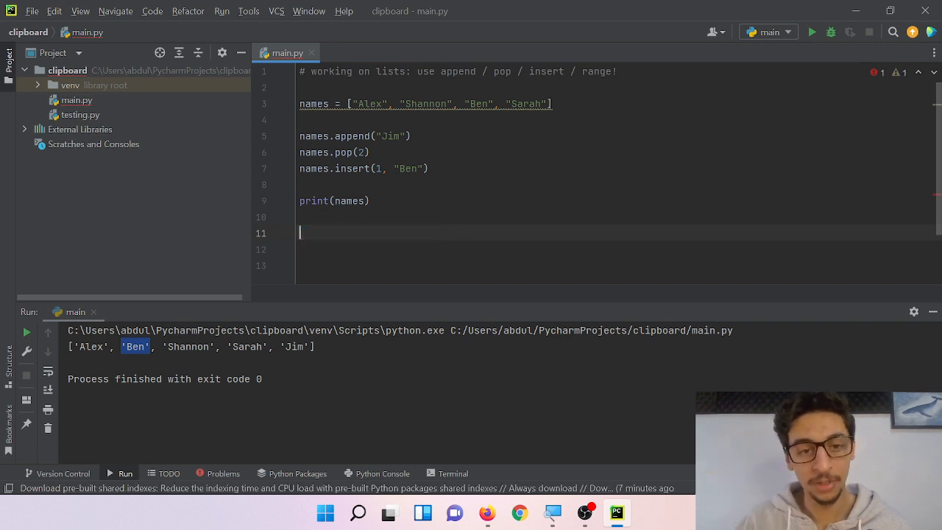
Step: Change the num assignment to range(10)
{"action": "type", "text": "num = range"}
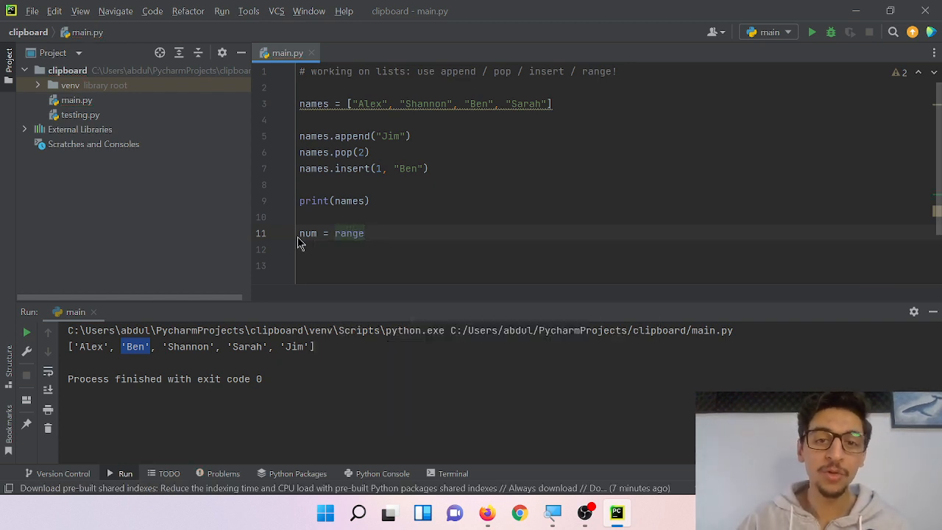
{"action": "type", "text": "()"}
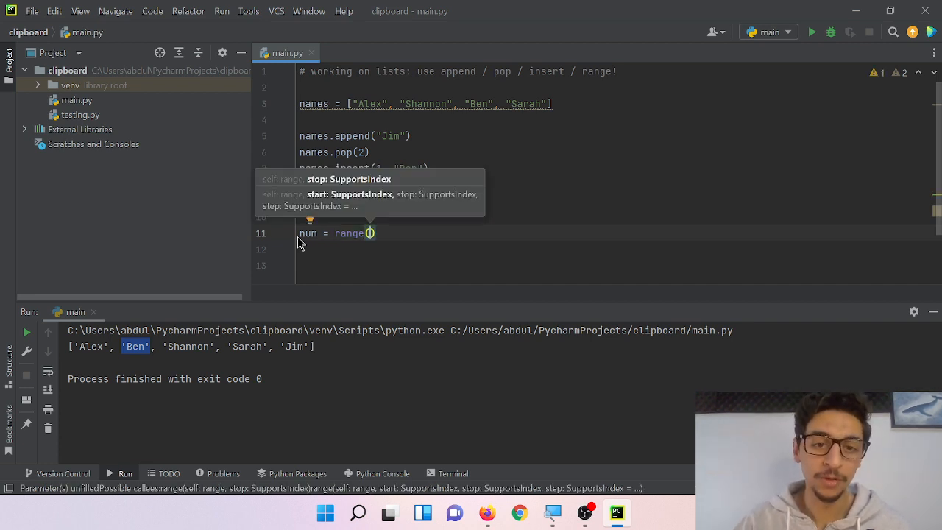
{"action": "type", "text": "0,"}
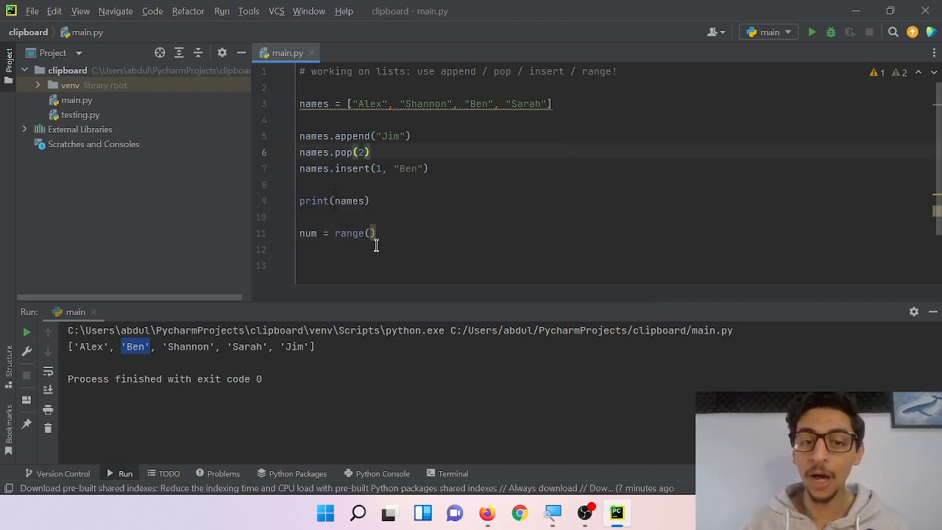
{"action": "type", "text": "10"}
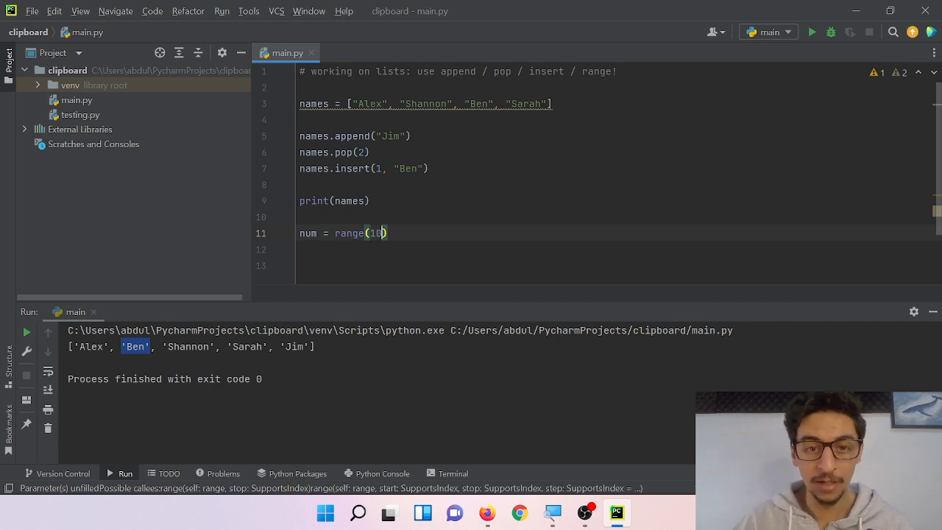
{"action": "left_click", "coordinate": [340, 233]}
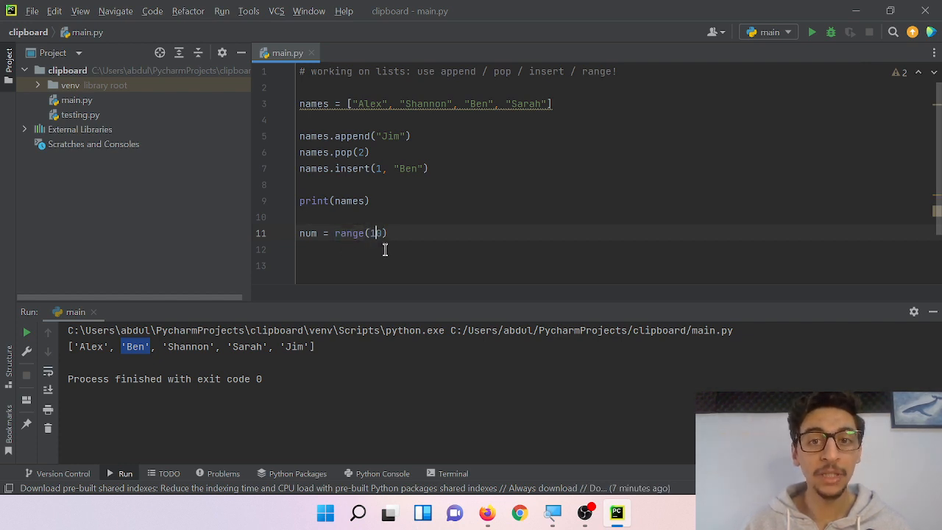
Step: Add print(num) and run main.py, which outputs range(0, 10) under the names list
{"action": "type", "text": "0"}
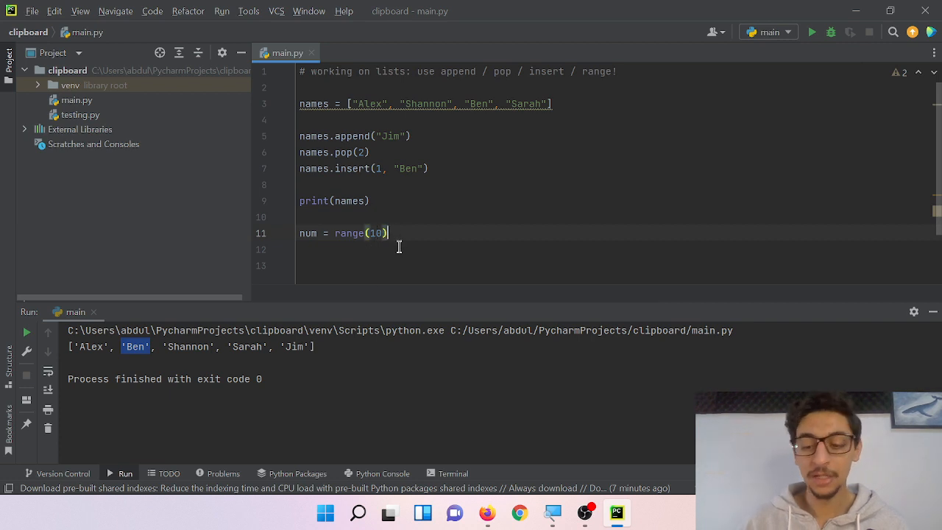
{"action": "type", "text": "pr"}
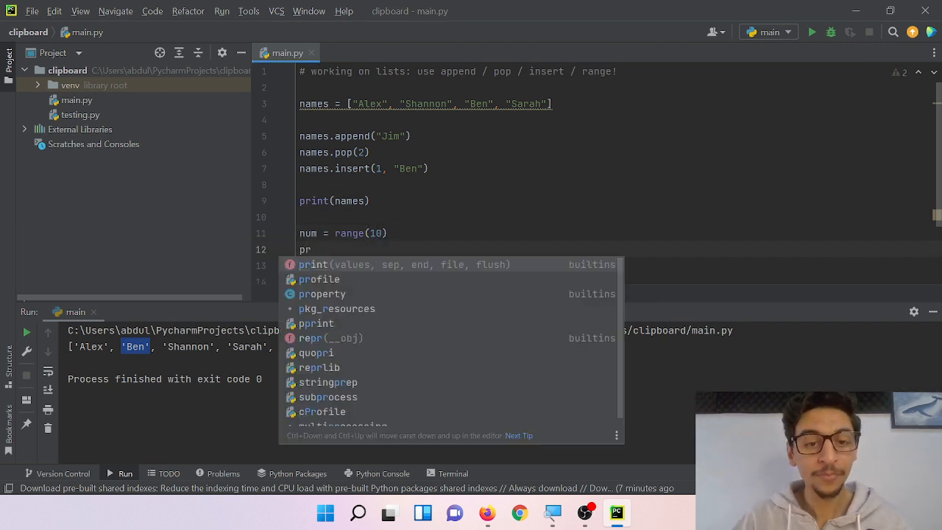
{"action": "type", "text": "int(num"}
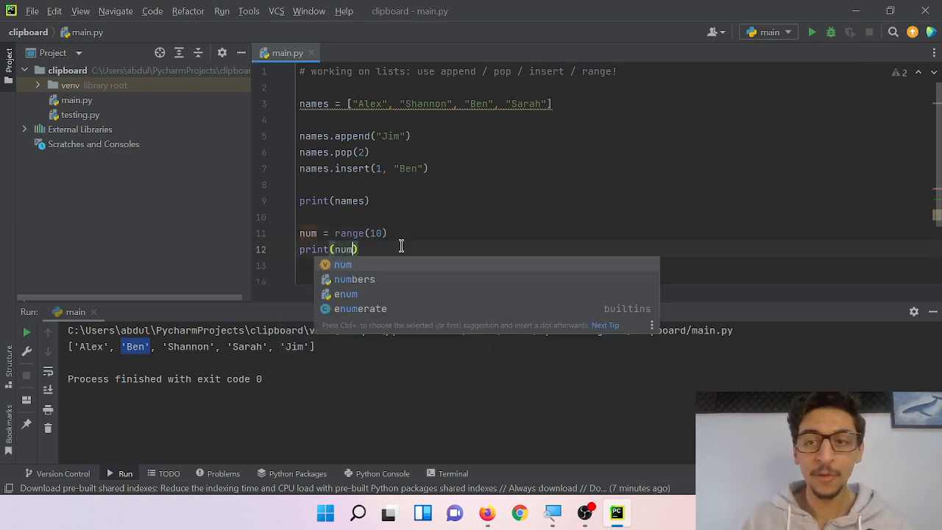
{"action": "left_click", "coordinate": [813, 32]}
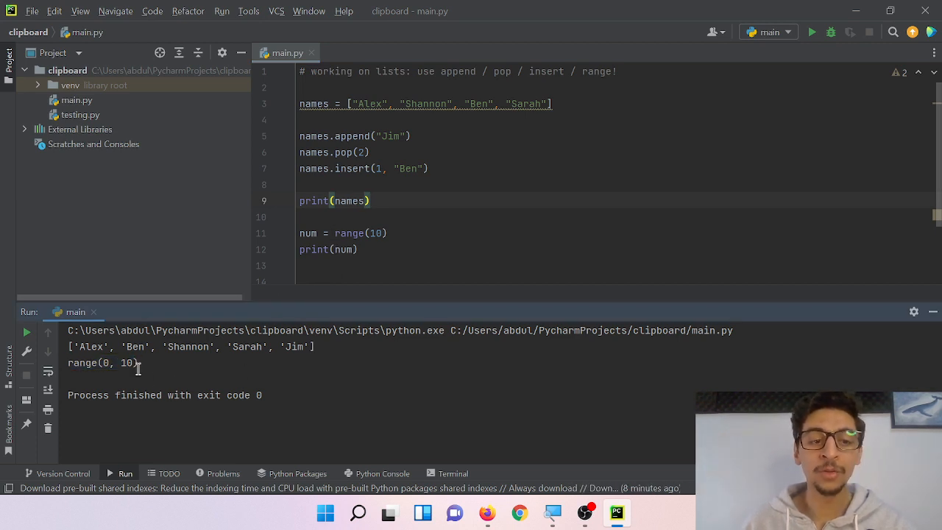
{"action": "left_click_drag", "start_coordinate": [68, 346], "coordinate": [294, 345]}
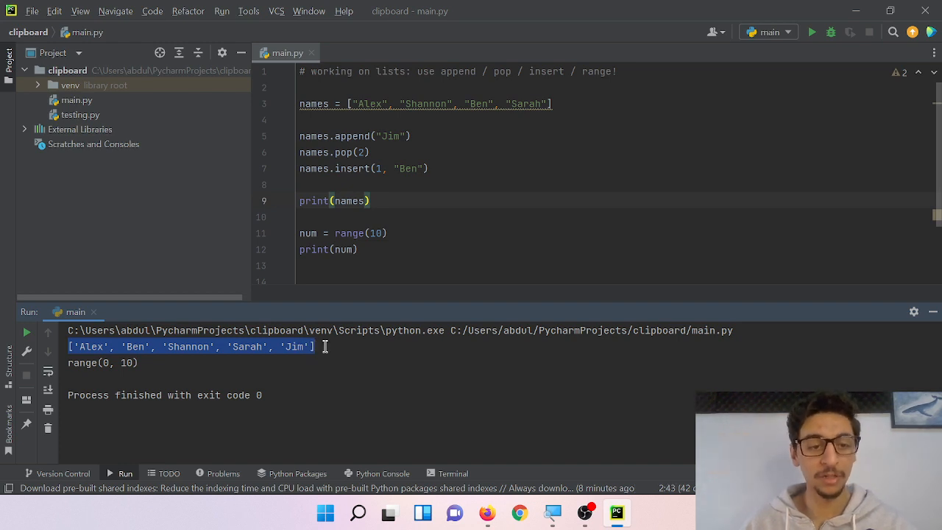
{"action": "left_click", "coordinate": [388, 233]}
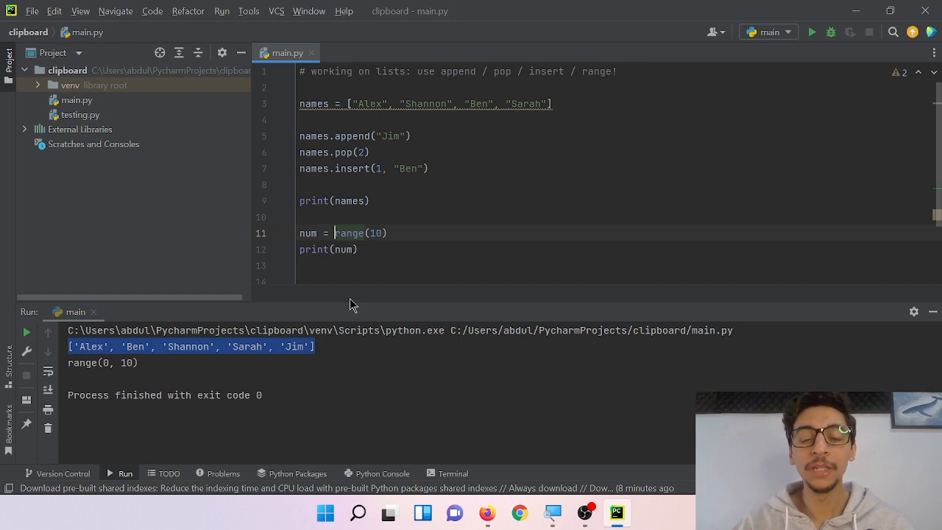
Step: Wrap range(10) in list() so num = list(range(10)) prints 0 through 9
{"action": "type", "text": "l"}
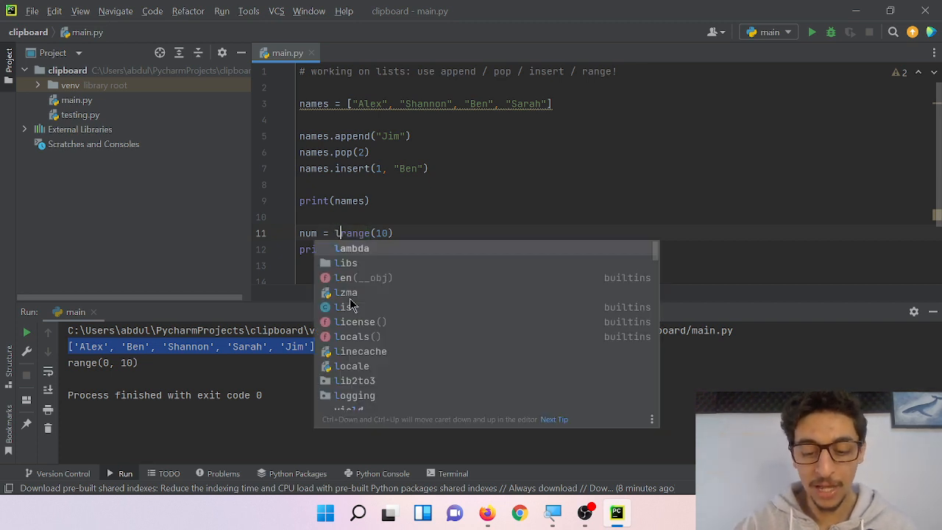
{"action": "type", "text": "ist("}
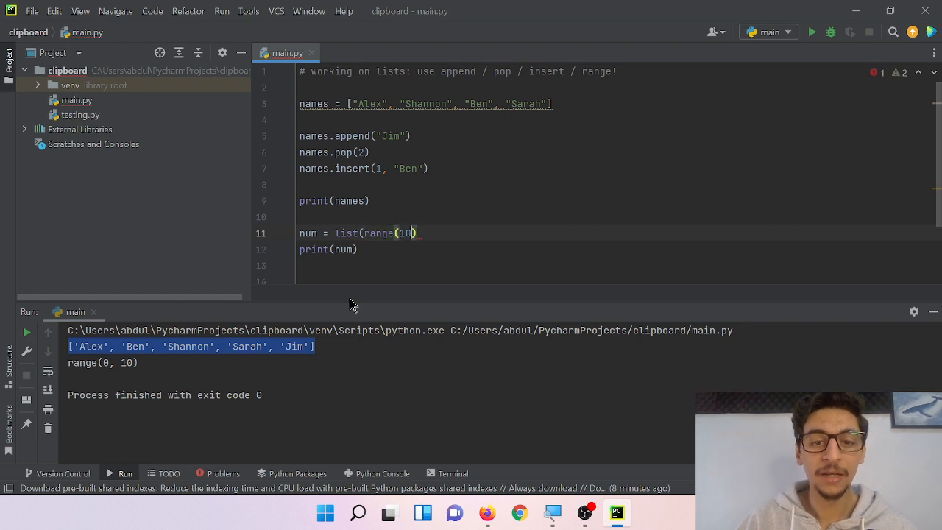
{"action": "type", "text": ")"}
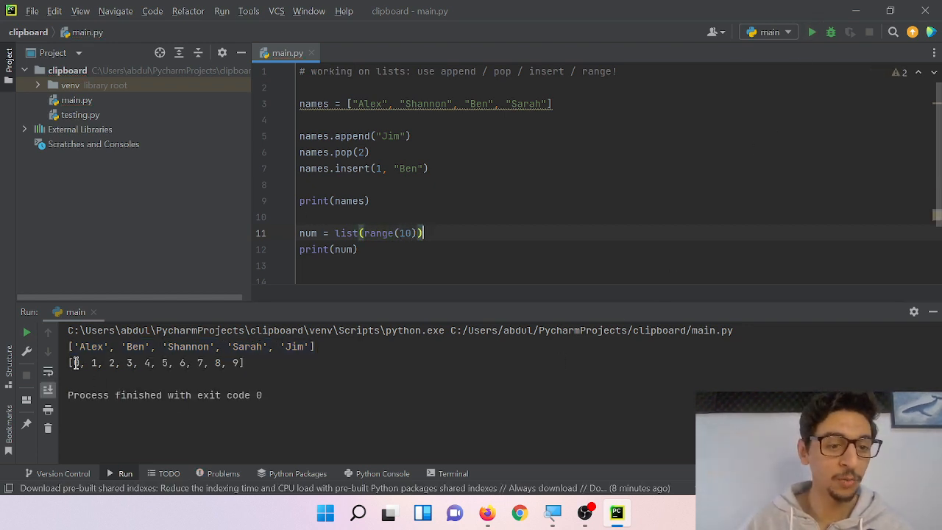
{"action": "left_click_drag", "start_coordinate": [68, 363], "coordinate": [151, 362]}
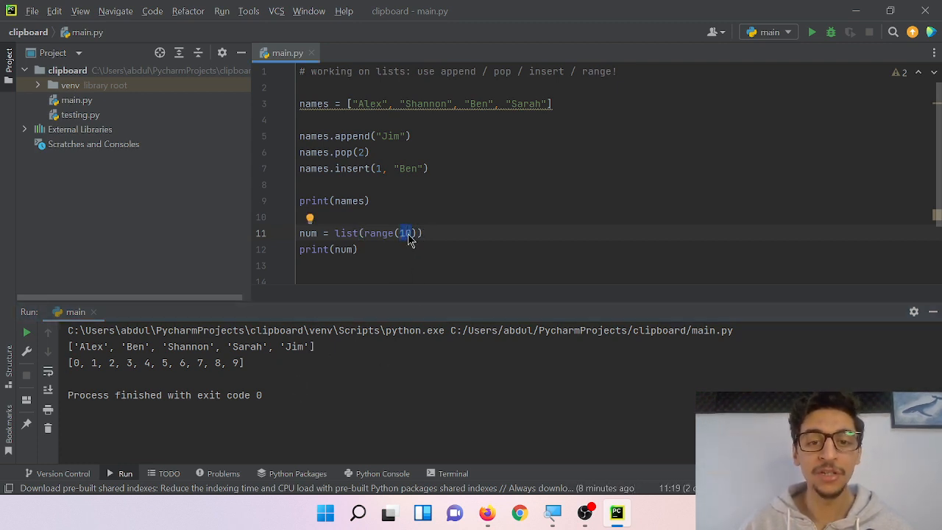
Step: Change the range stop from 10 to 7, then bring OBS to the front
{"action": "type", "text": "7"}
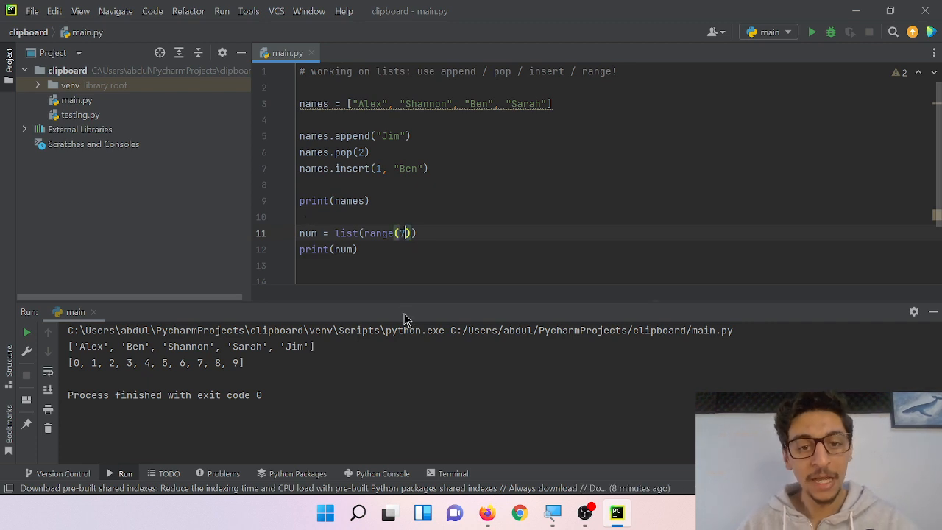
{"action": "left_click_drag", "start_coordinate": [70, 362], "coordinate": [110, 362]}
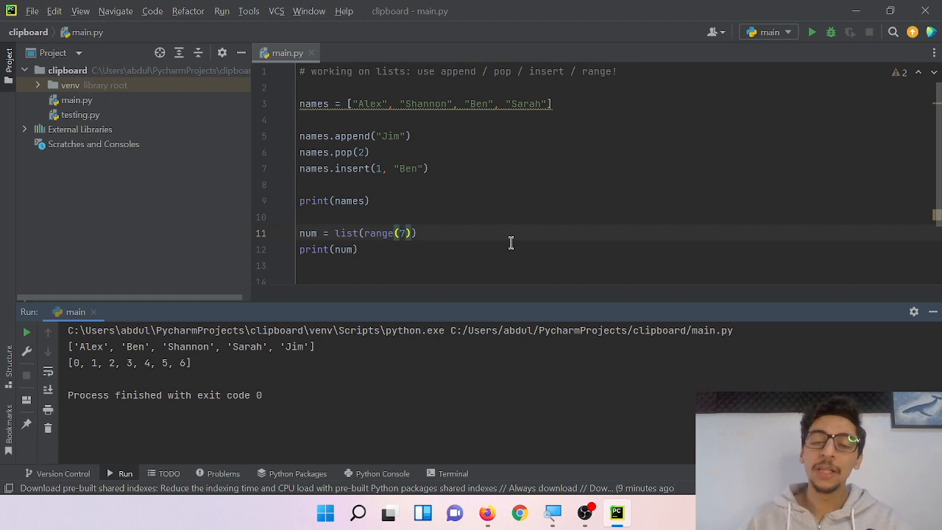
{"action": "mouse_move", "coordinate": [482, 265]}
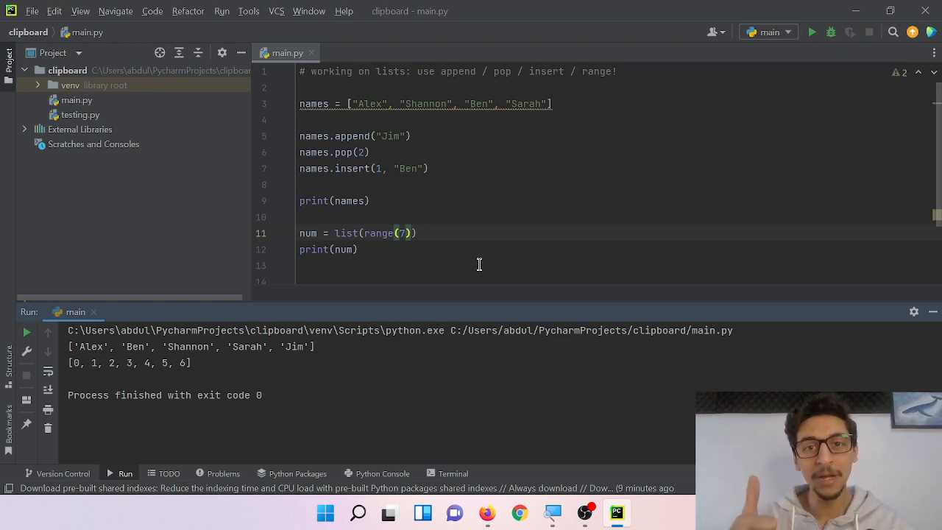
{"action": "mouse_move", "coordinate": [513, 259]}
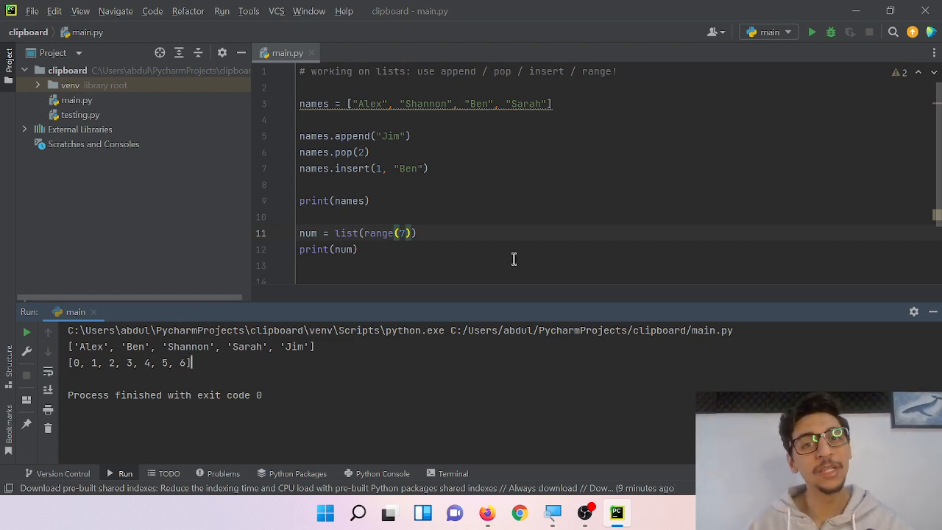
{"action": "mouse_move", "coordinate": [550, 233]}
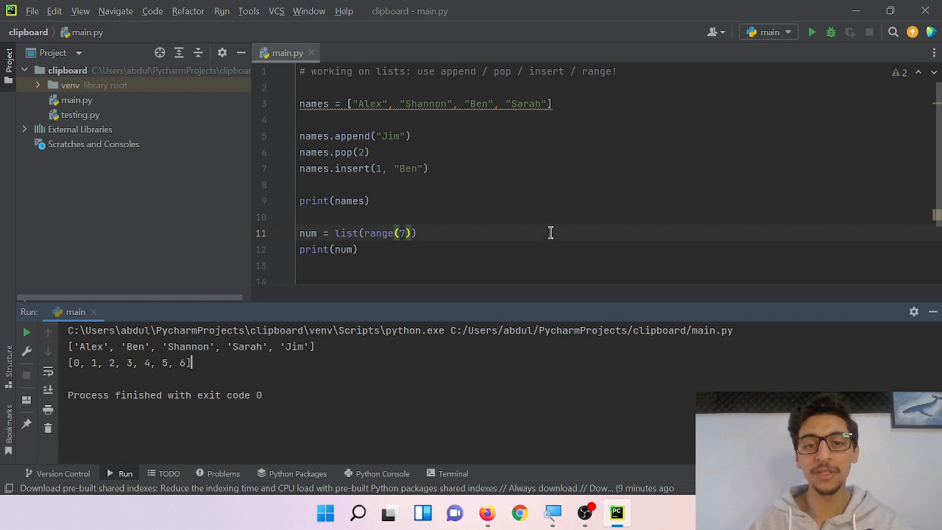
{"action": "mouse_move", "coordinate": [528, 248]}
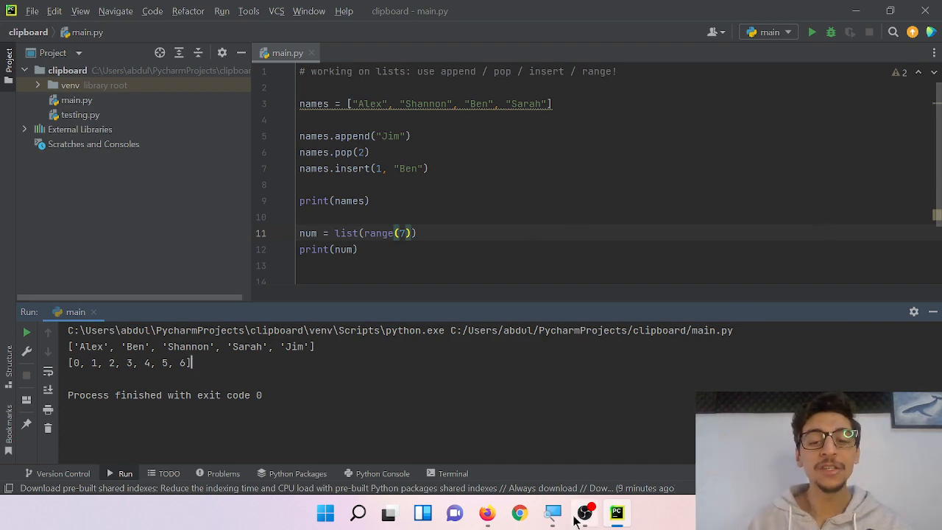
{"action": "left_click", "coordinate": [583, 513]}
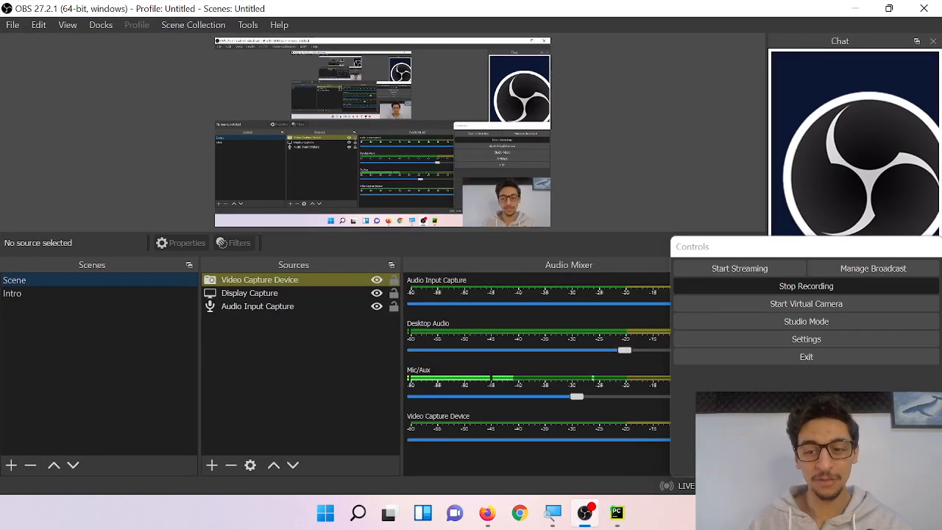